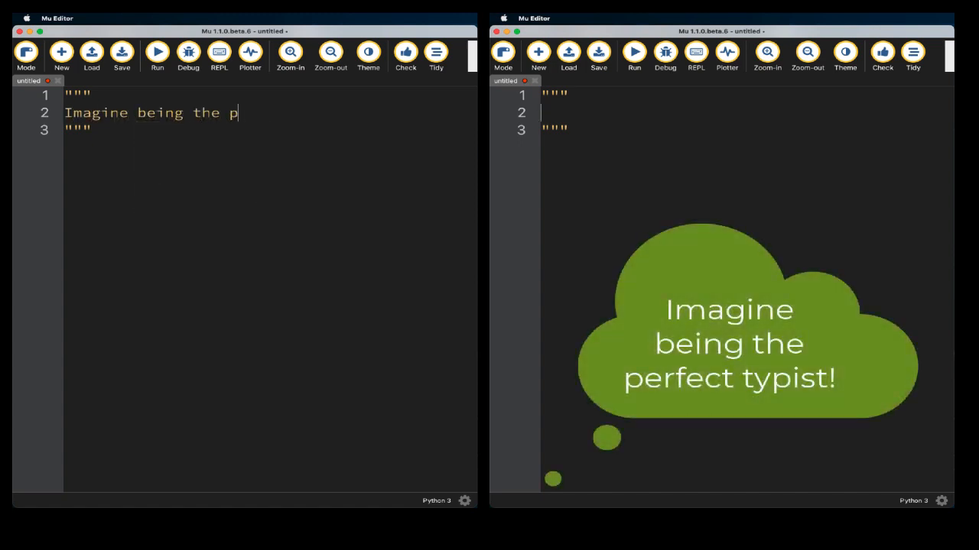
Write a triple-quoted docstring reading "Imagine being the perfect typist!"
type("erfect typist!")
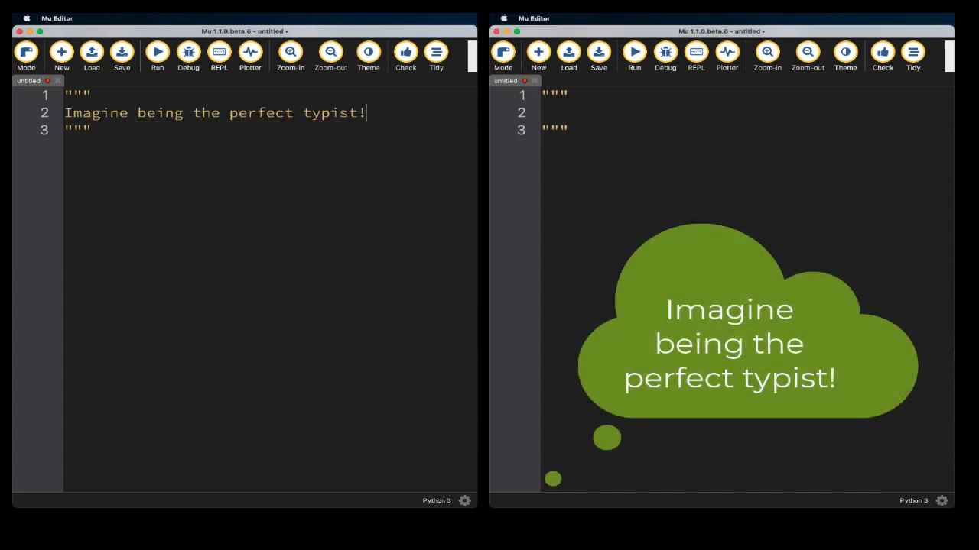
type("You")
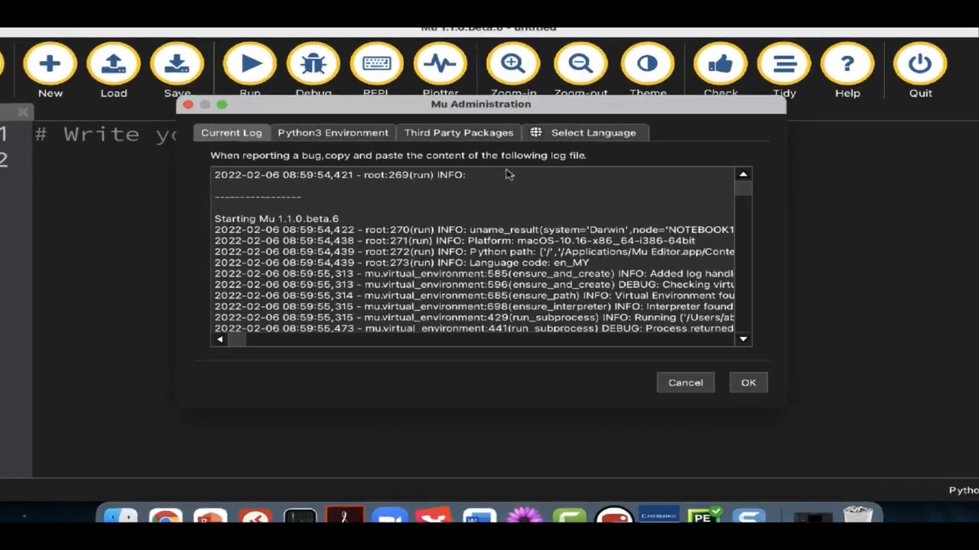
Add PyAutoGUI under Third Party Packages in the admin dialog and confirm with OK
left_click(459, 131)
type("PyAutoGUI")
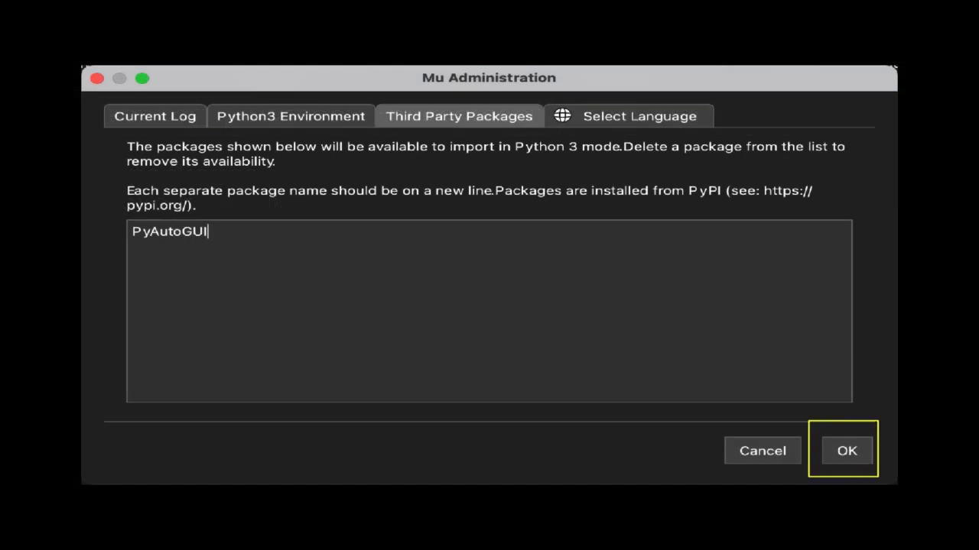
left_click(848, 449)
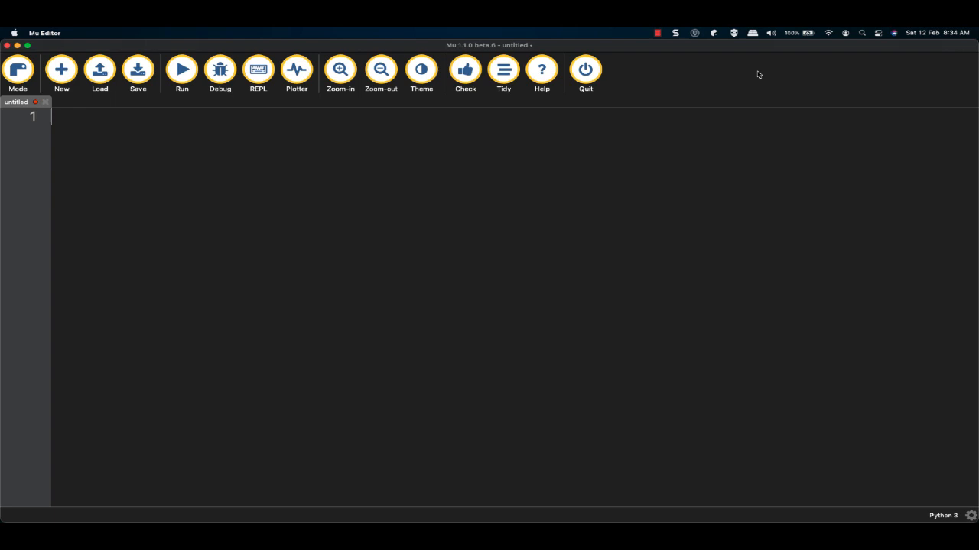
Import pyautogui and time, then set spaces = 0 and delay_speed = 0.1
type("import pyautogui")
type("import time")
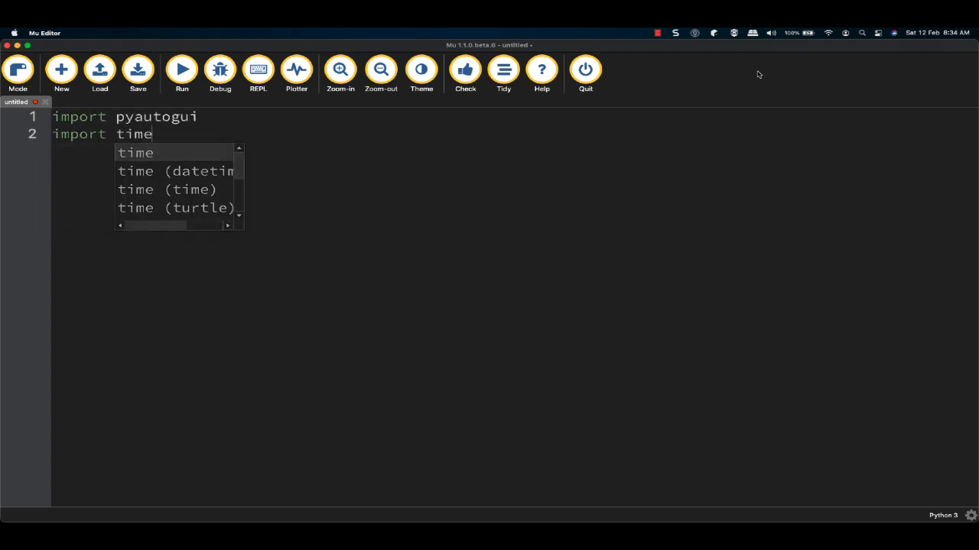
type("spaces = 0")
type("delay_speed = 0.1")
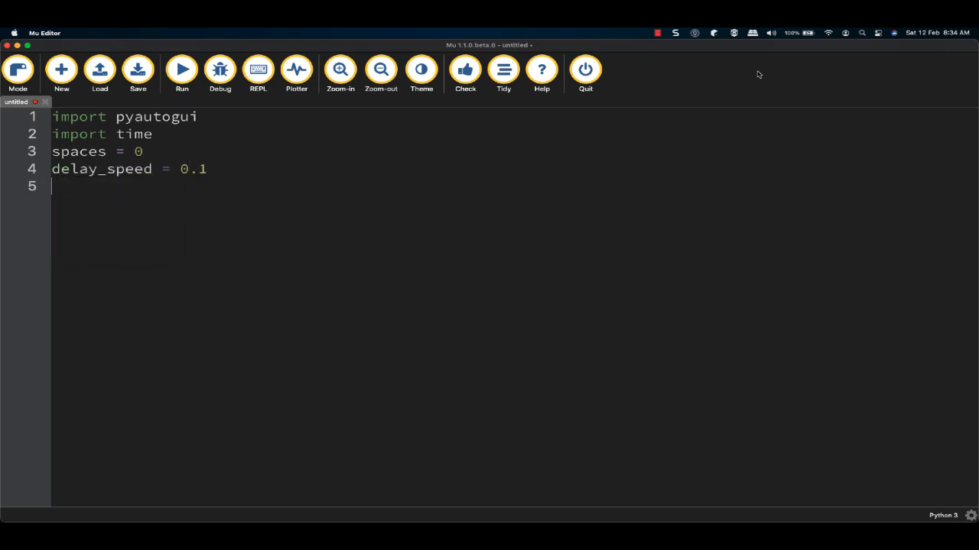
Add a three-second countdown loop with time.sleep(1) and print(i)
type("for i in range(3):")
type("time.slee")
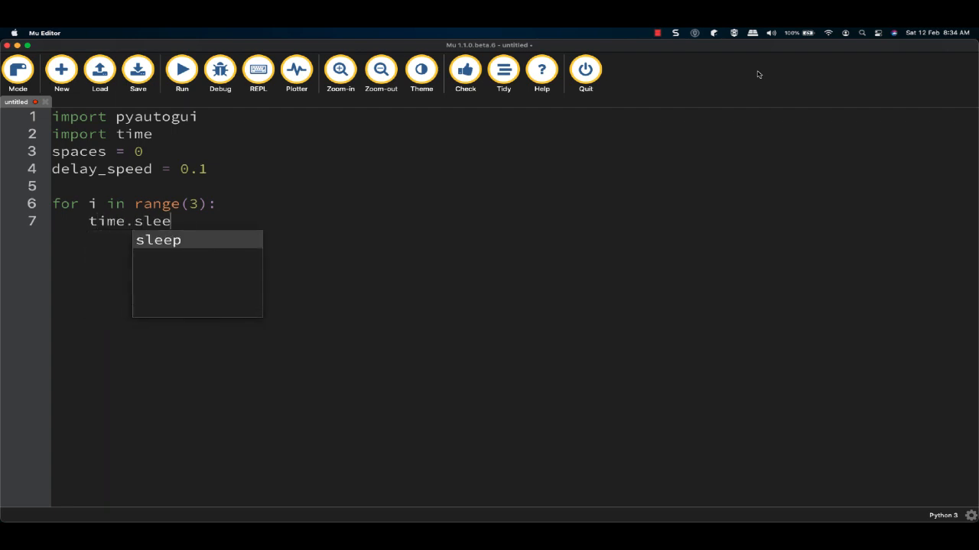
type("p(1)")
type("rint(i")
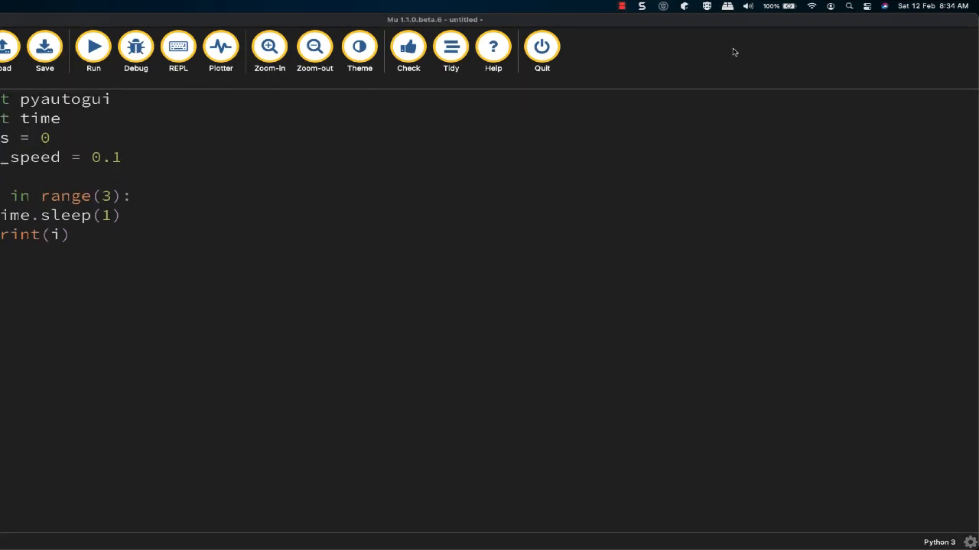
Add a with open("code.txt", 'r') as f: block that typewrites each line at delay_speed
type("open(\"code.txt\", 'r') as")
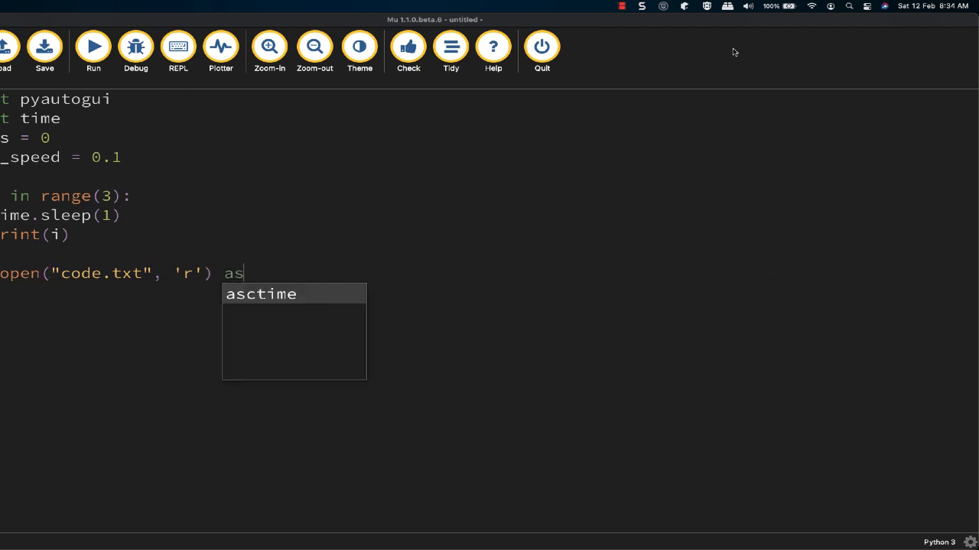
type("f:")
type("type_me = linespyautogui.")
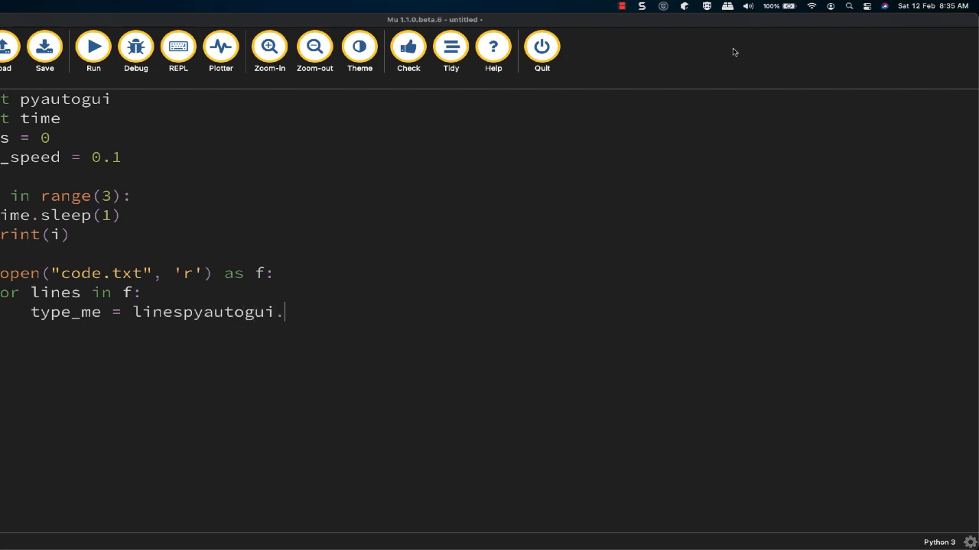
type("typewrite(type_m")
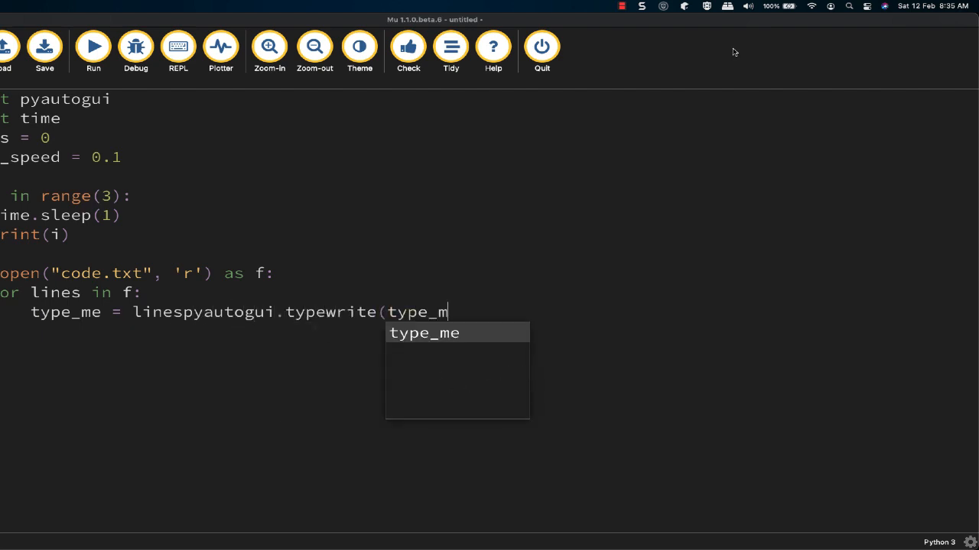
type("e, delay_speed)")
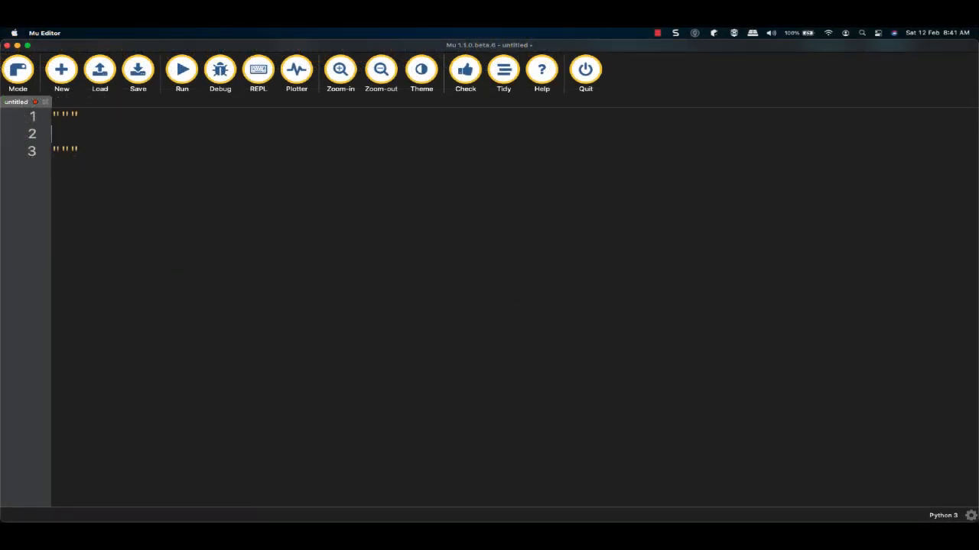
Note in the docstring that non-coding typing works for Word, Notes, Pages, Notepad etc
type("non-Coding videos")
type("This code is fine for W")
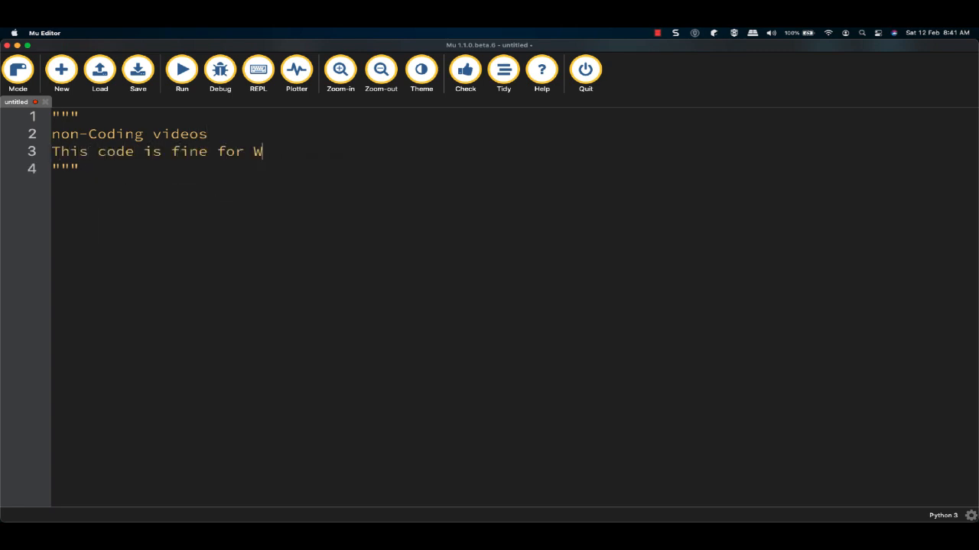
type("ord, Notes, Page")
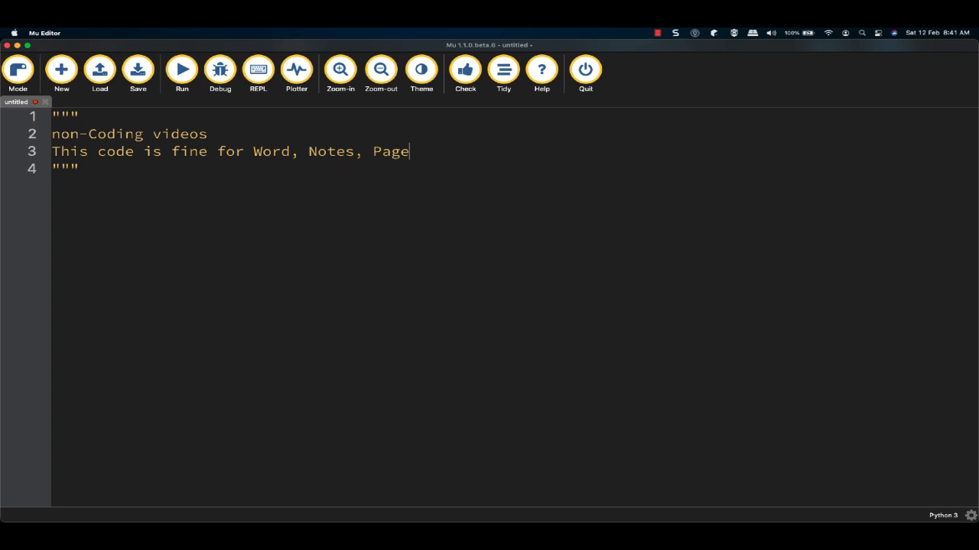
type("s, Notepad etc")
type("But can't handle tabs in an ")
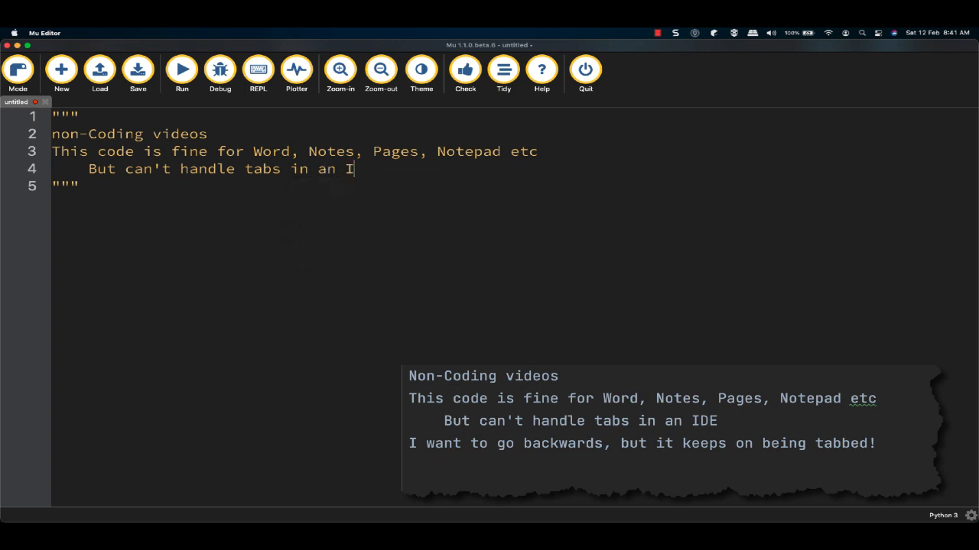
Note that in an IDE the typed code keeps on being tabbed
type("I want to go backwards, but")
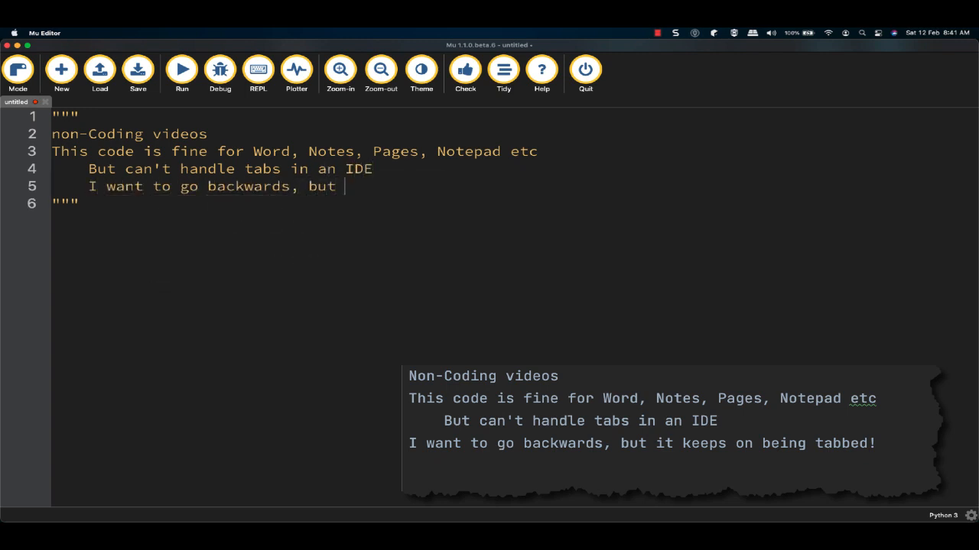
type("it keeps on bein")
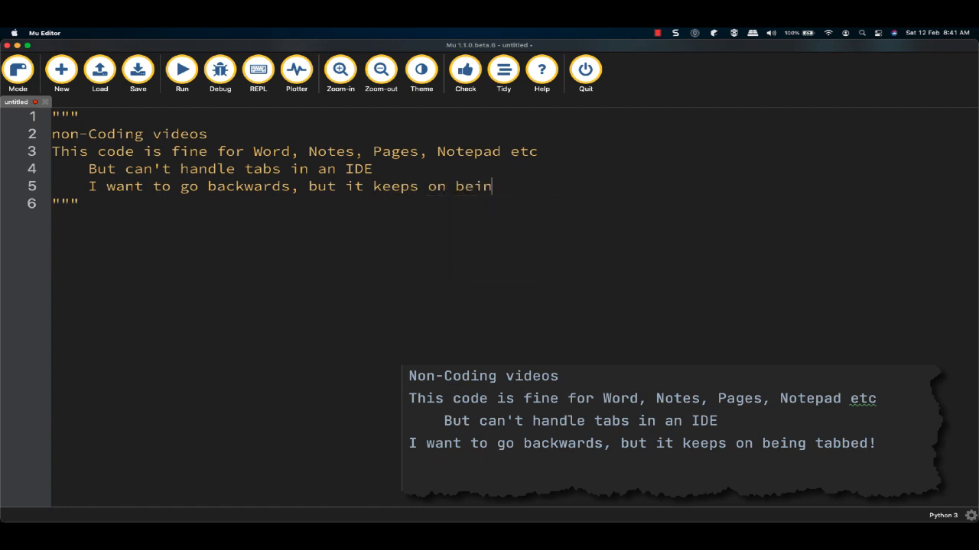
type("g tabbed!")
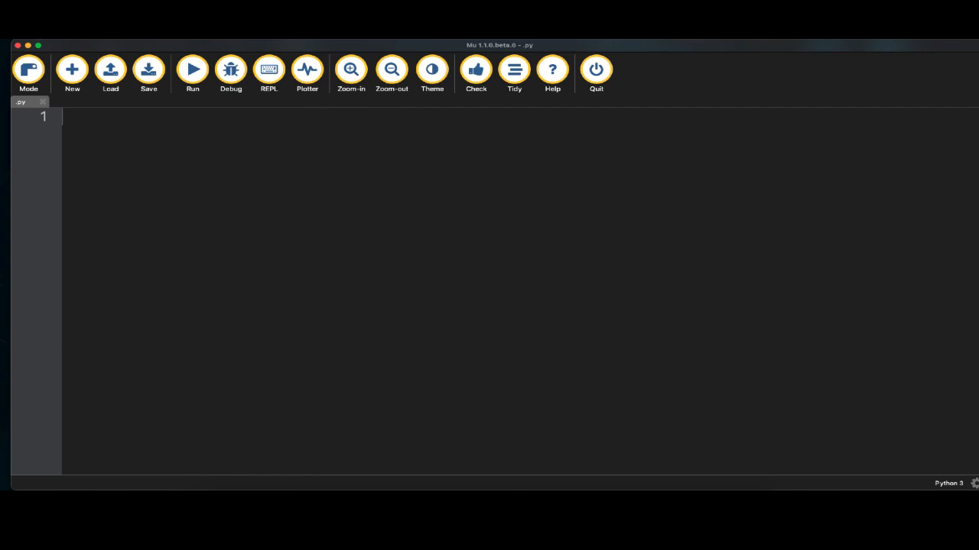
Define tabbing_mech(line) with global spaces, a loop counting leading spaces, and print(count_space)
type("def tabbing_mech:")
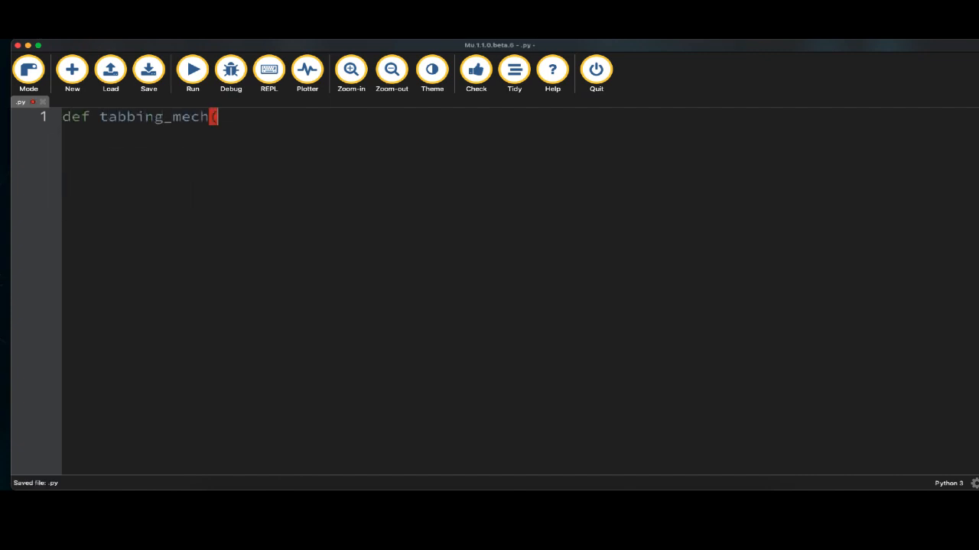
type("(line):")
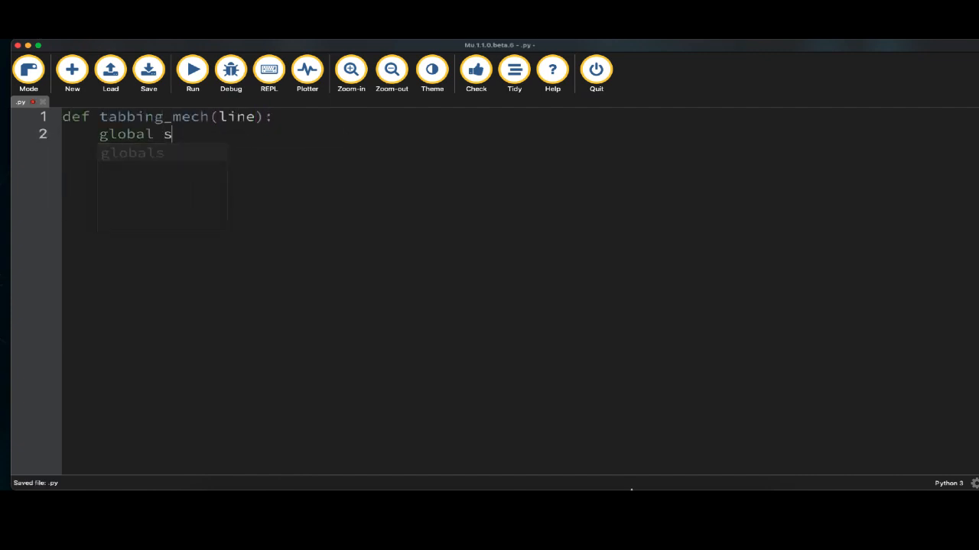
type("paces")
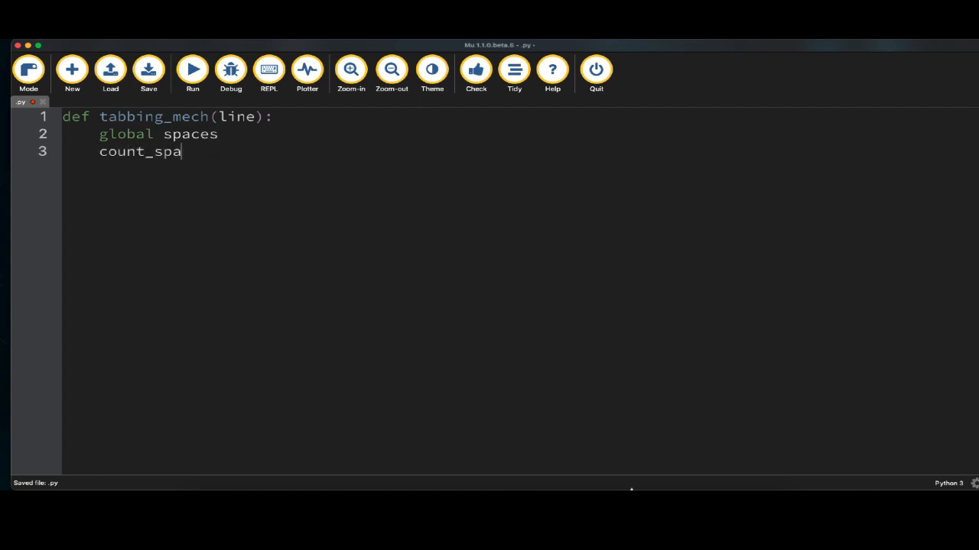
type("ce = 0")
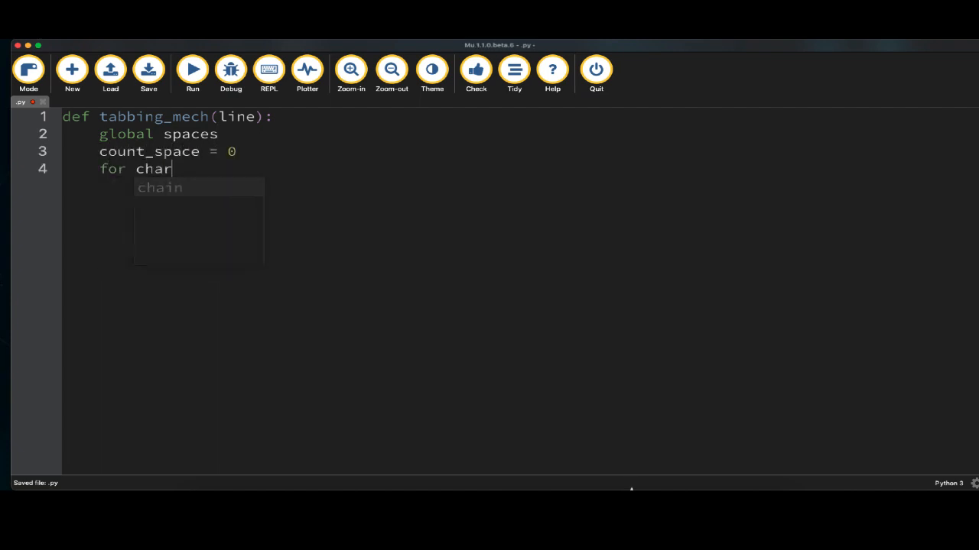
type("in line:")
left_click(298, 187)
type("if char == \" \":")
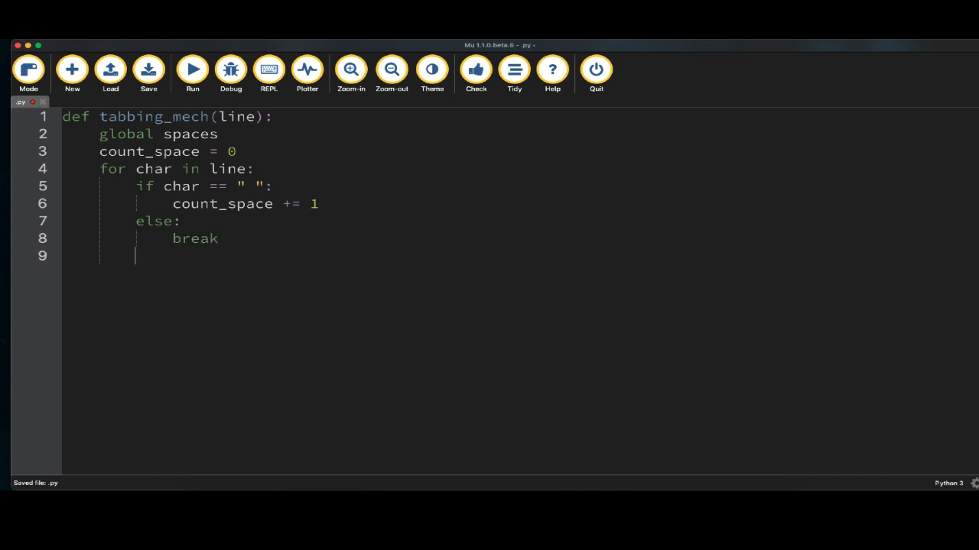
type("print(count_space, spaces, line")
type("b")
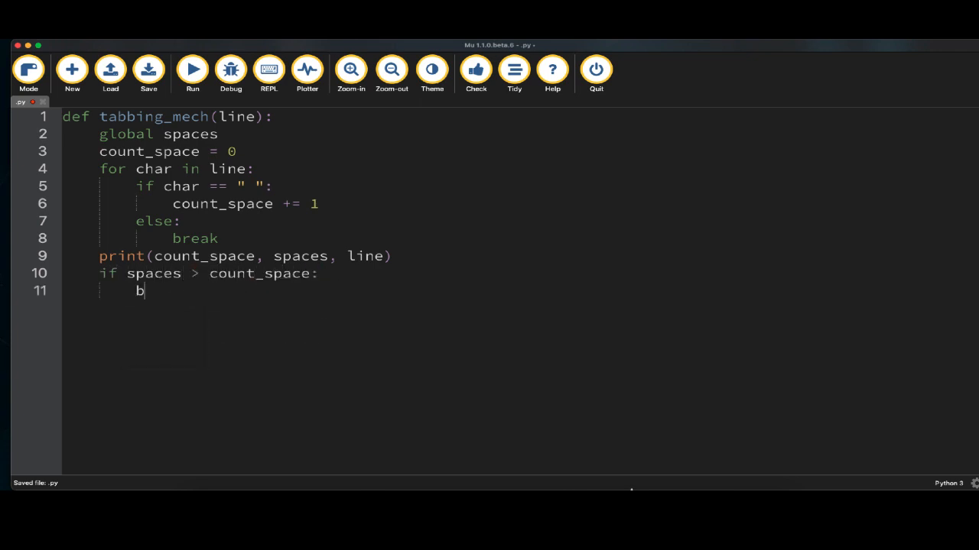
Compute back_tab = (spaces - count_space) // 4 and begin a tab-related print
type("ack_tab = (spaces - count_space")
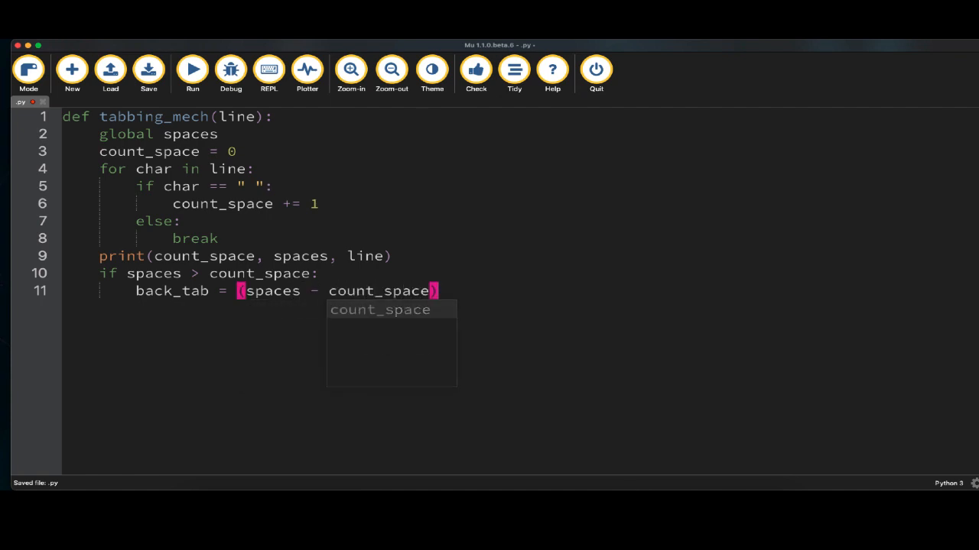
type("// 4")
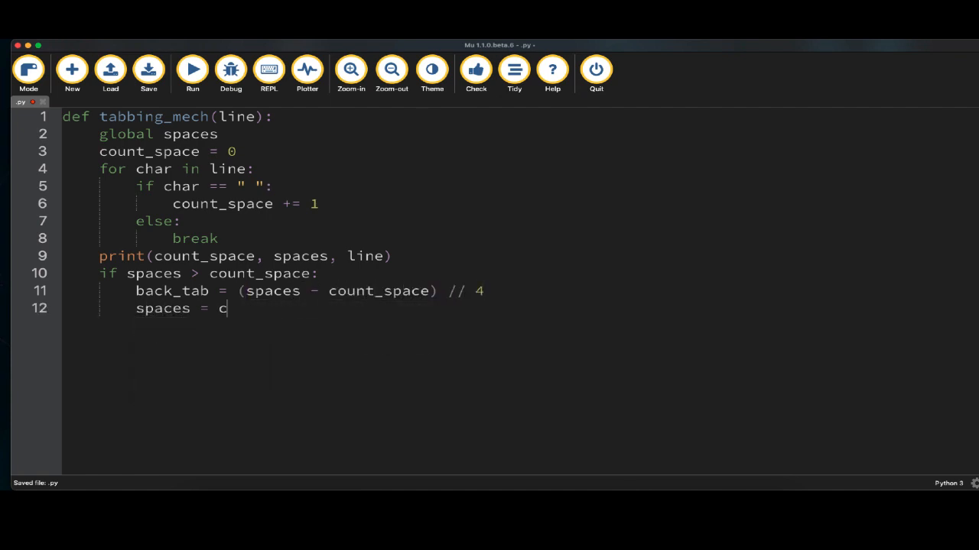
type("ount_space")
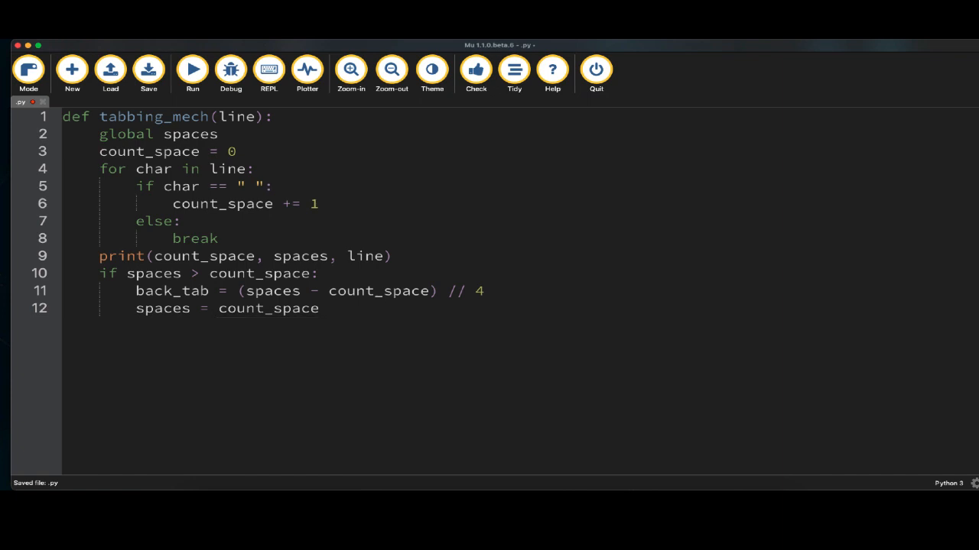
type("print(\"ta")
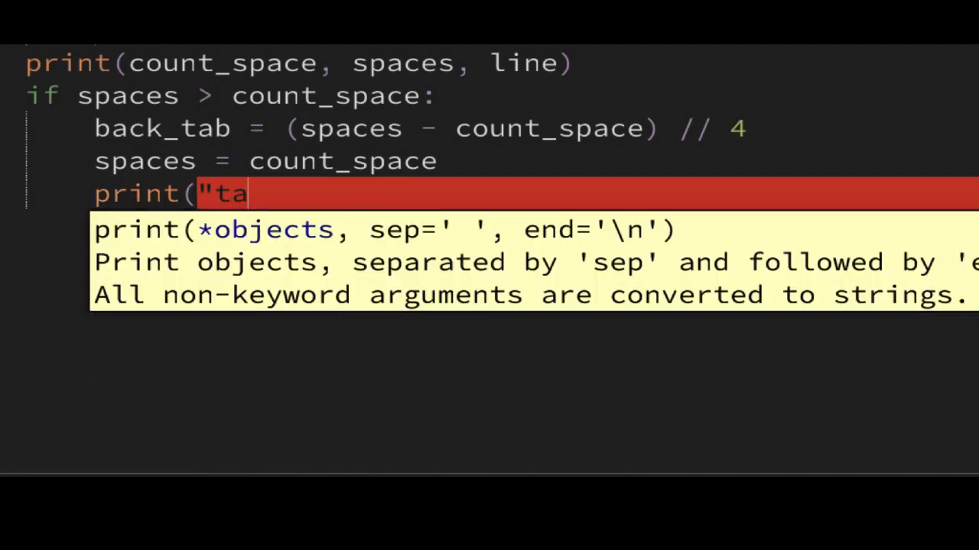
Print "tab back", loop back_tab times pressing shift-tab via pyautogui, return line, and start elif count_space == 0
type("b back\")")
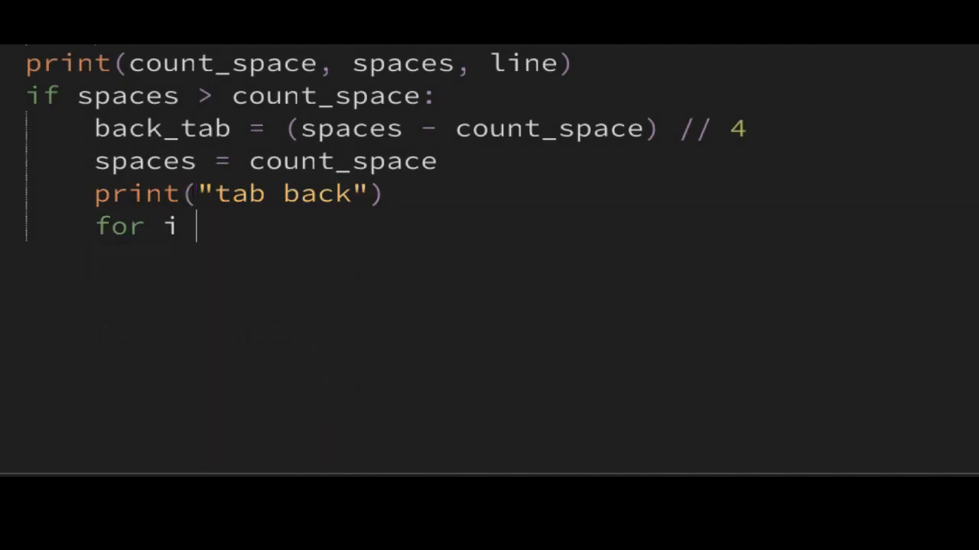
type("in range(back_tab):")
type("pyautogui.k")
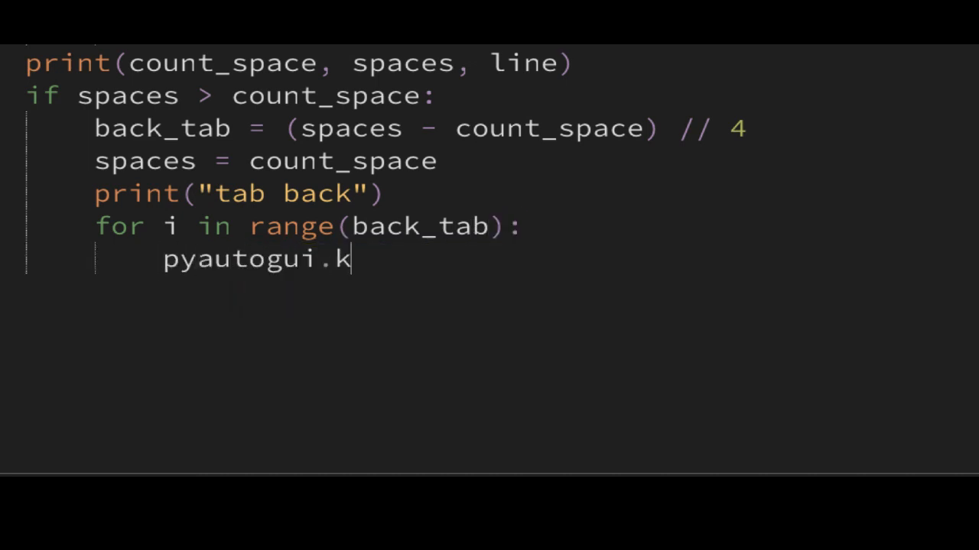
type("eyDown('shift')")
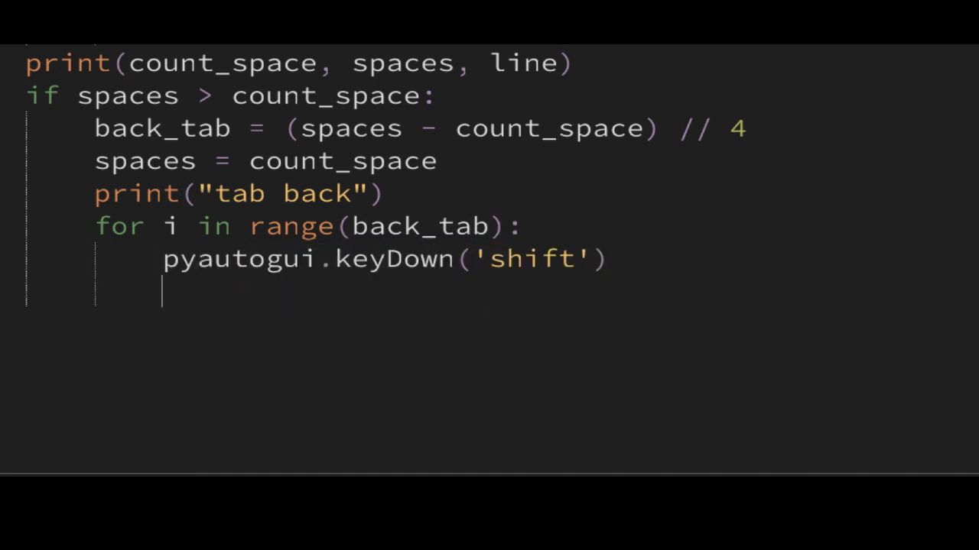
type("pyautogui.press('tab")
type("return line")
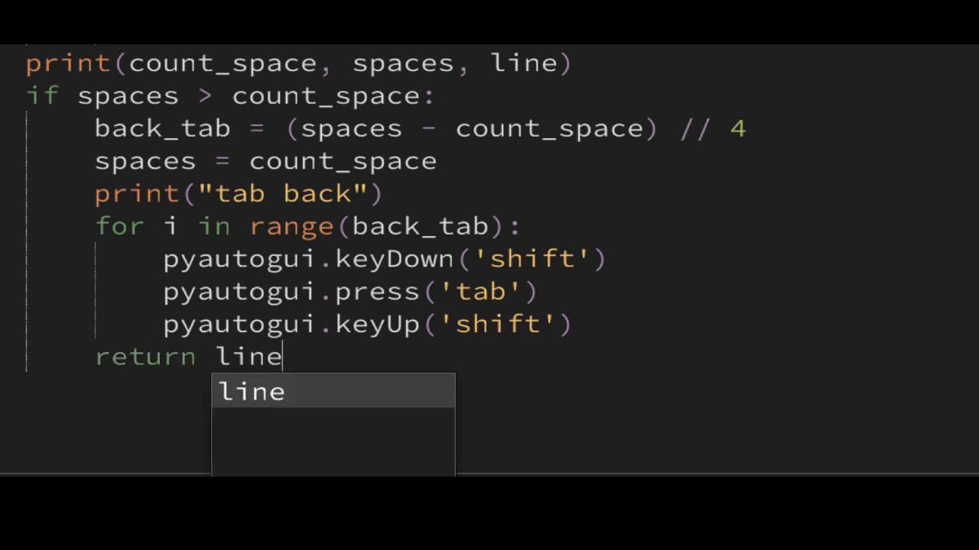
type(".replace(\"\", \"\")")
type("elif count_space == 0:")
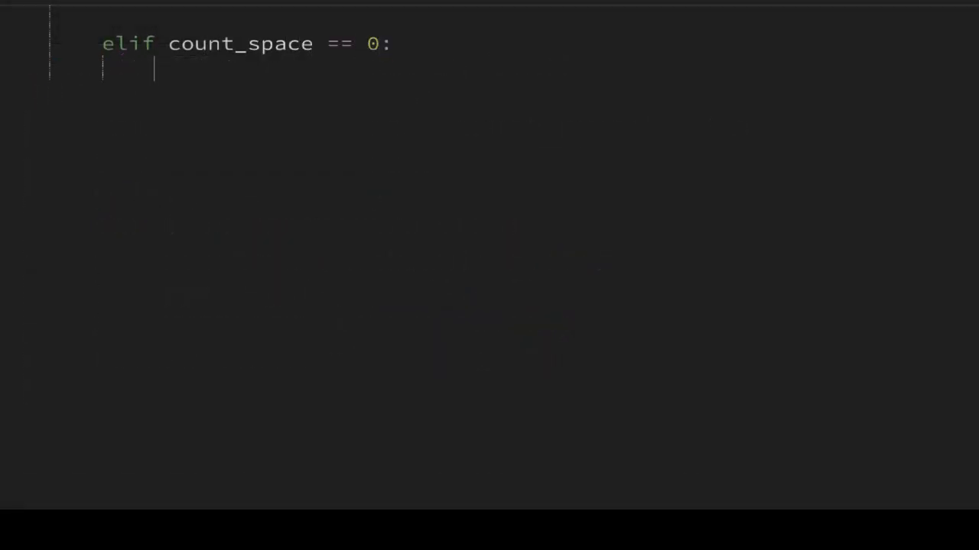
Return line for count_space == 0 and add the elif spaces == count_space branch returning line.replace
type("return line")
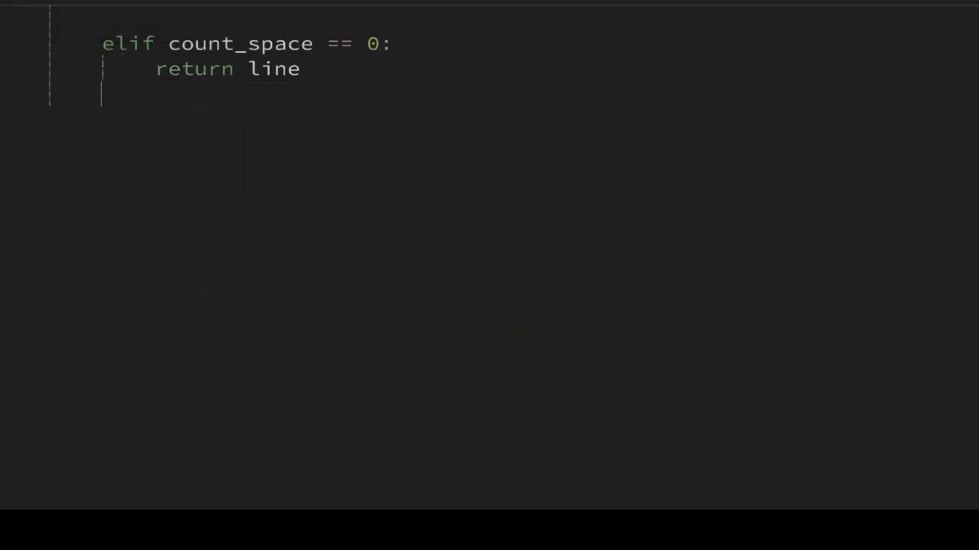
type("elif spaces == c")
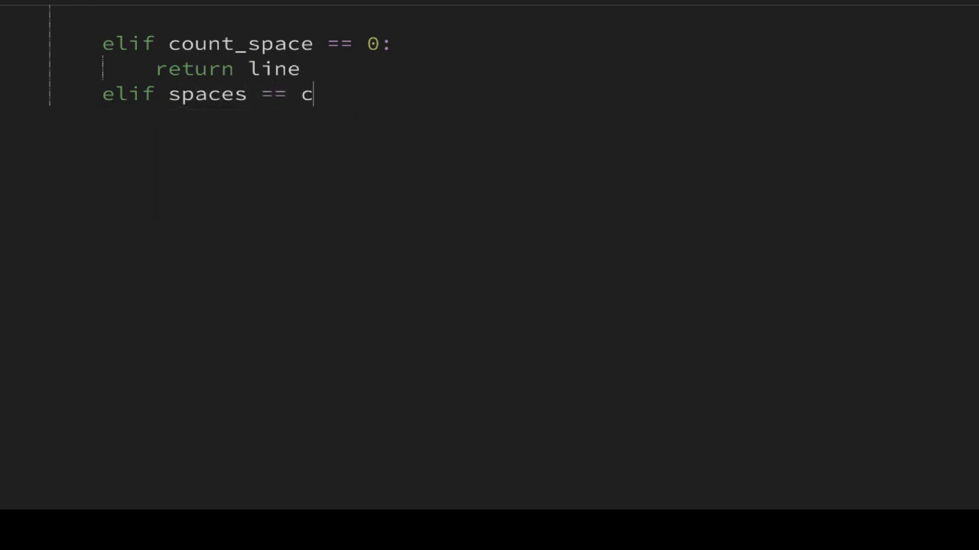
type("ount_space:")
type("el")
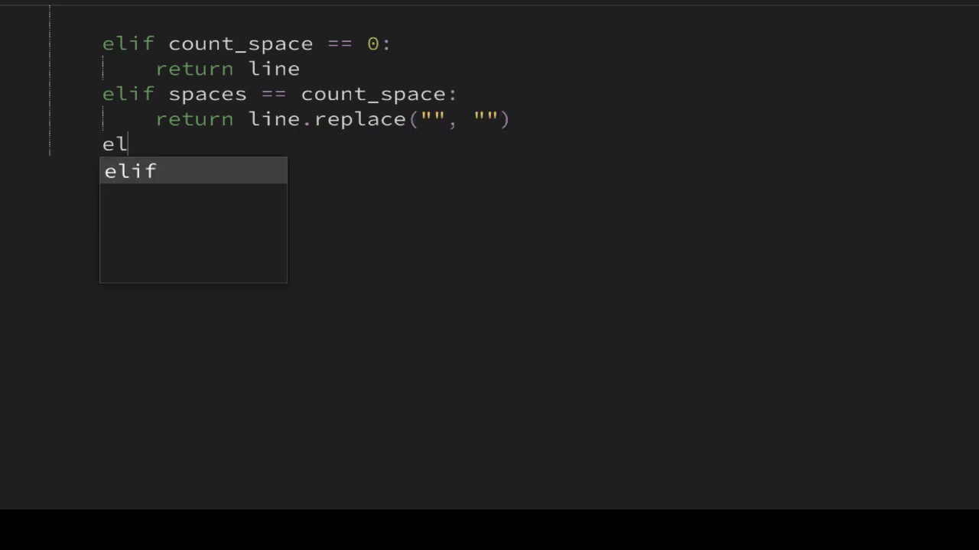
Add the spaces < count_space branch printing "indenting", updating spaces and returning line.replace
type("if spaces < count_space:")
type("spaces = count_space #sets variable")
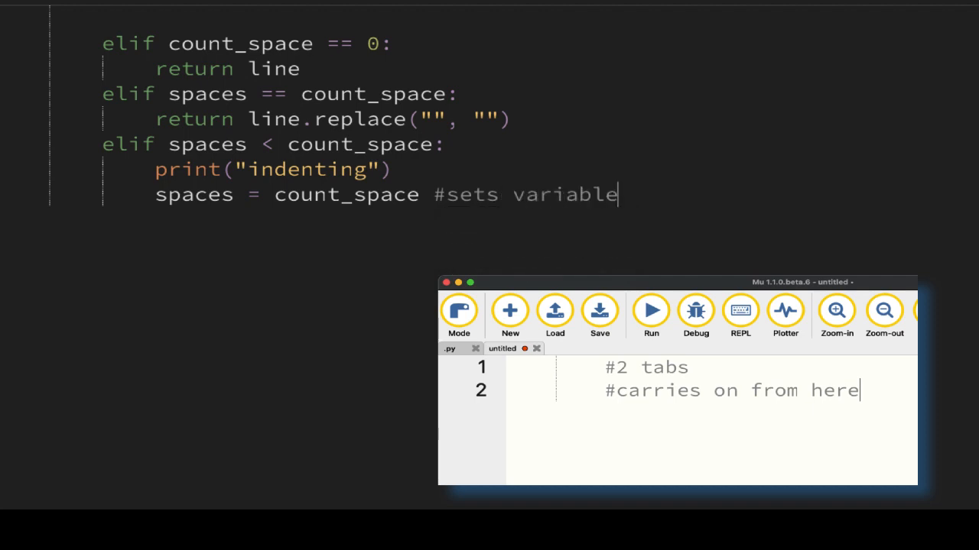
type("return line.rep")
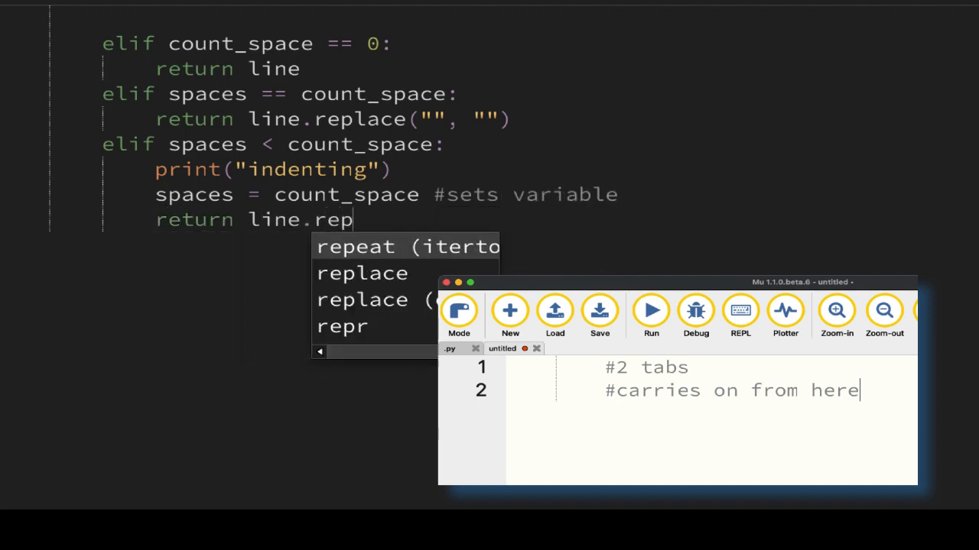